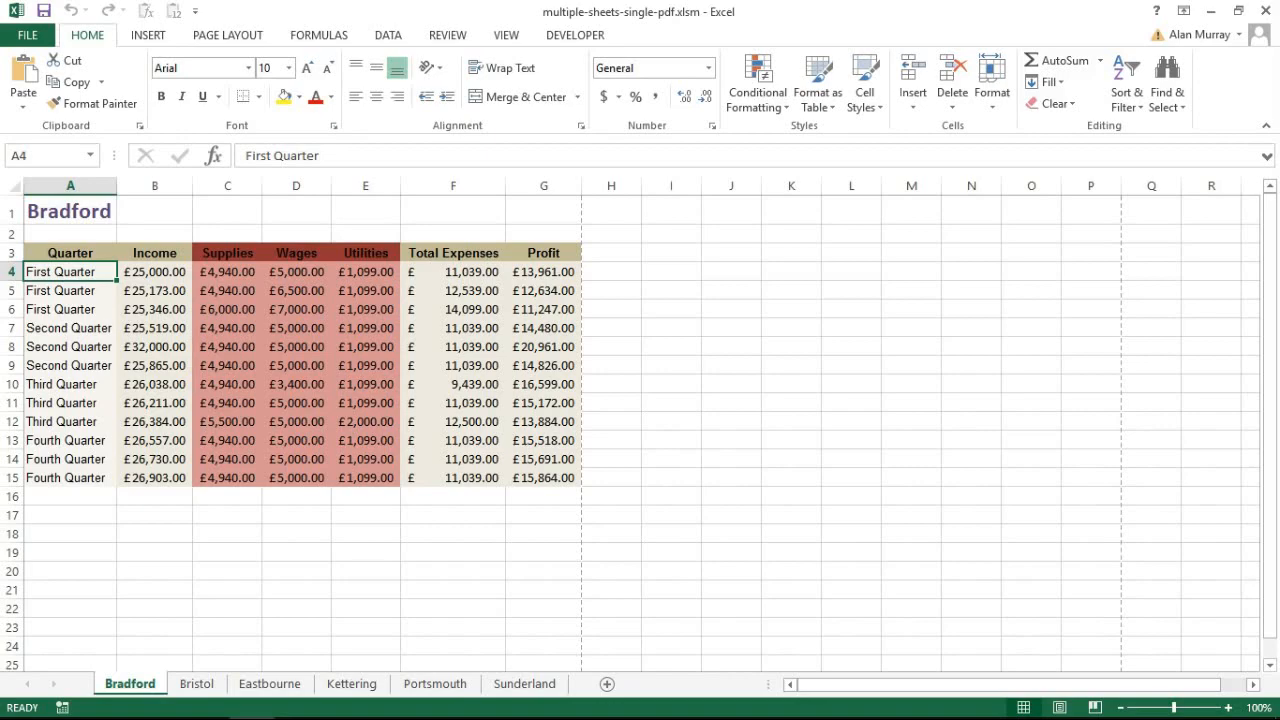
Select the Bradford table range A1:F15, from the title to the last Total Expenses figure.
drag(70, 252, 365, 477)
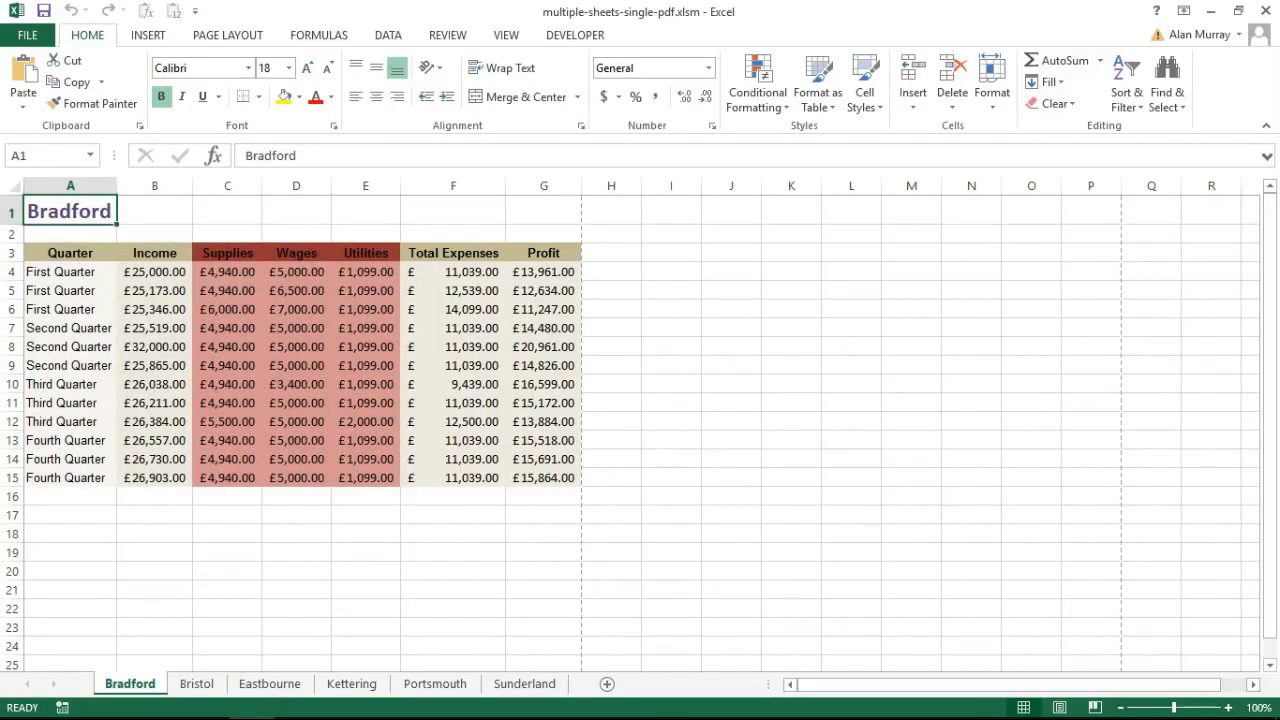
click(453, 459)
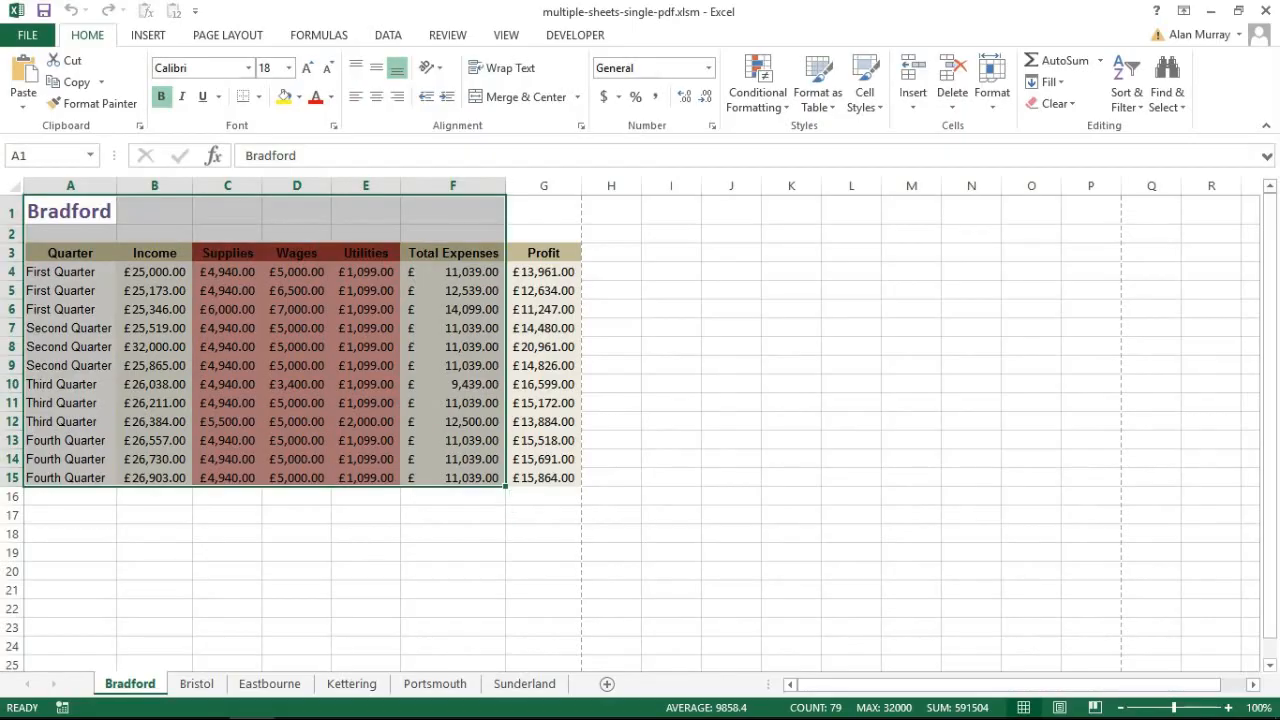
Go to File > Save As and choose Computer as the save location.
click(27, 34)
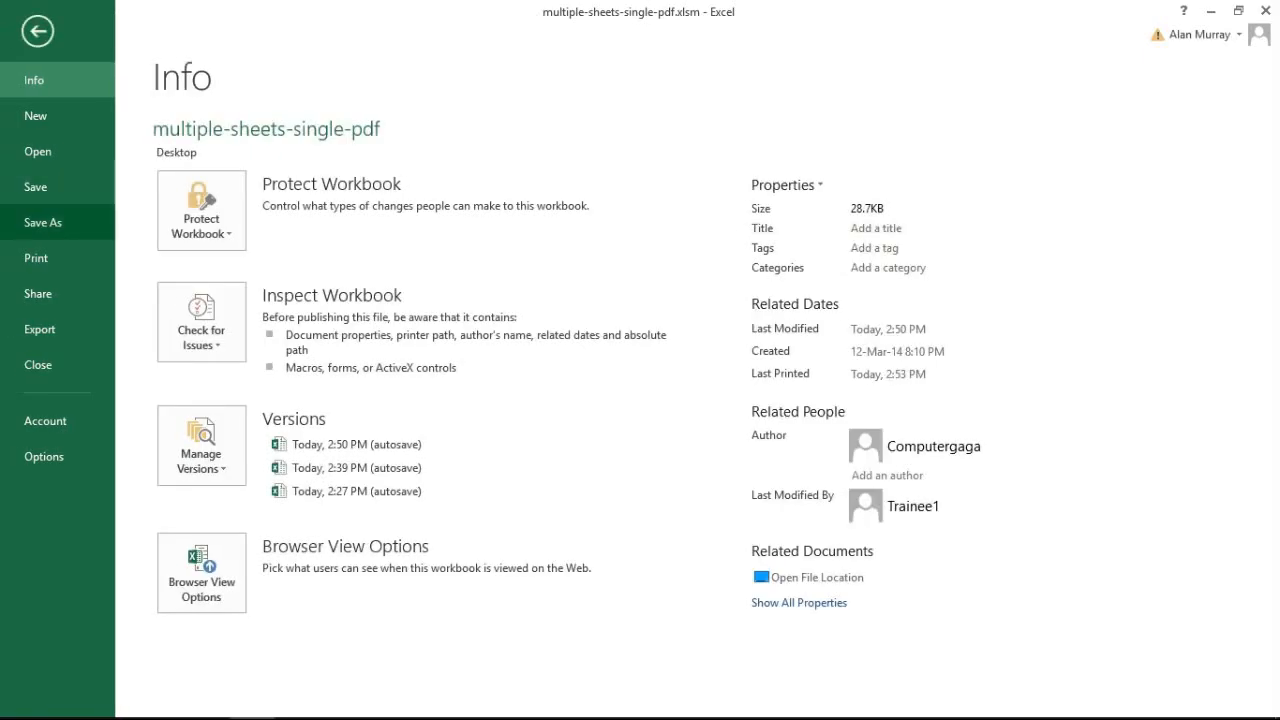
click(43, 222)
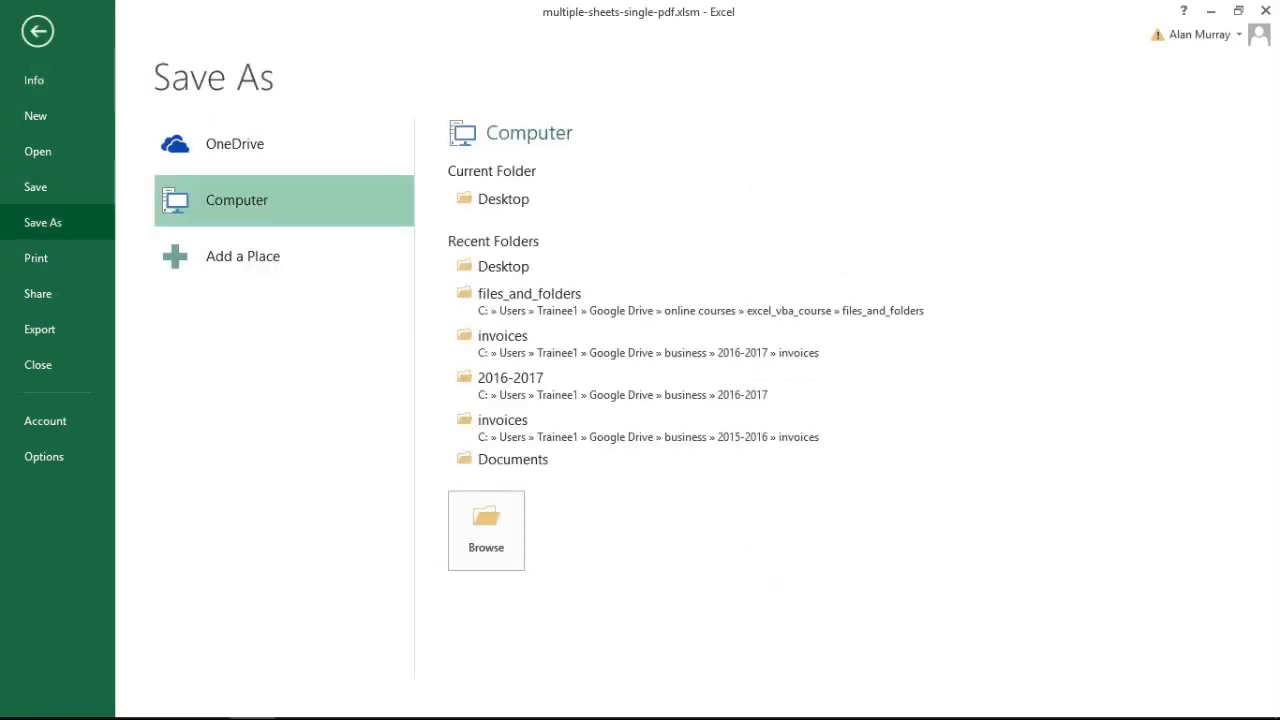
click(504, 198)
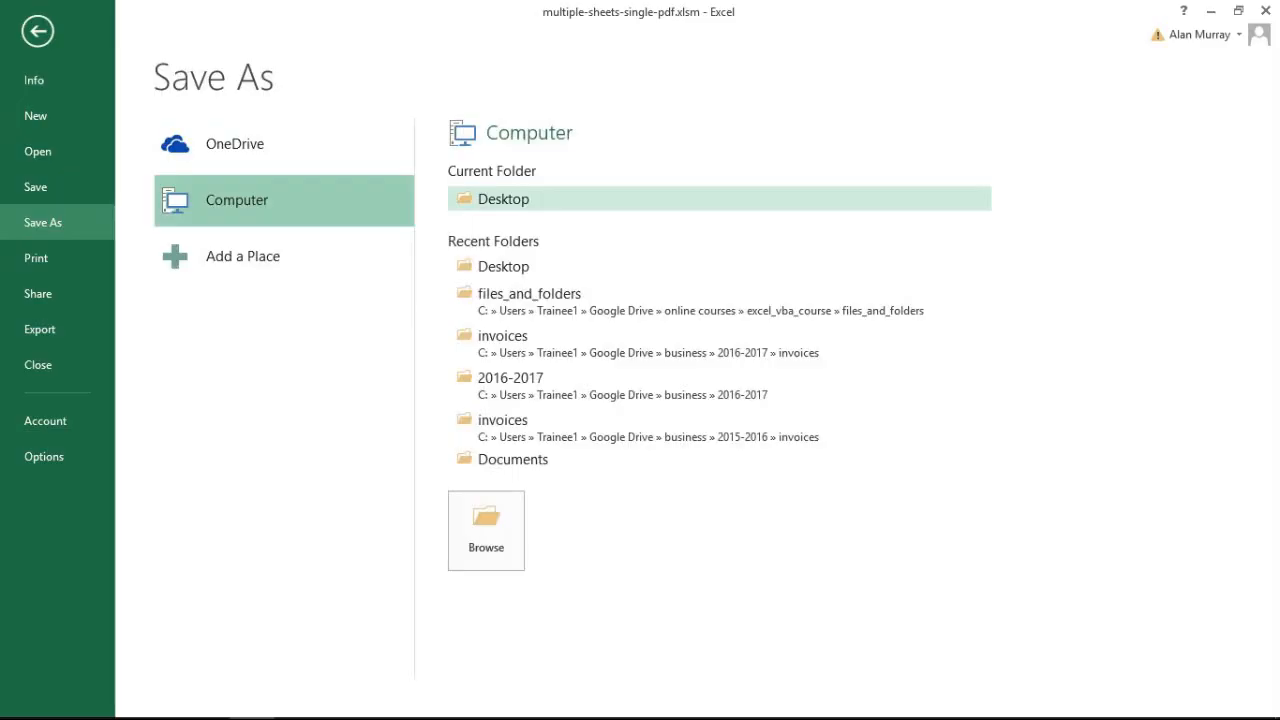
Save to Desktop with file name 'selected-range' and type PDF (*.pdf).
click(485, 530)
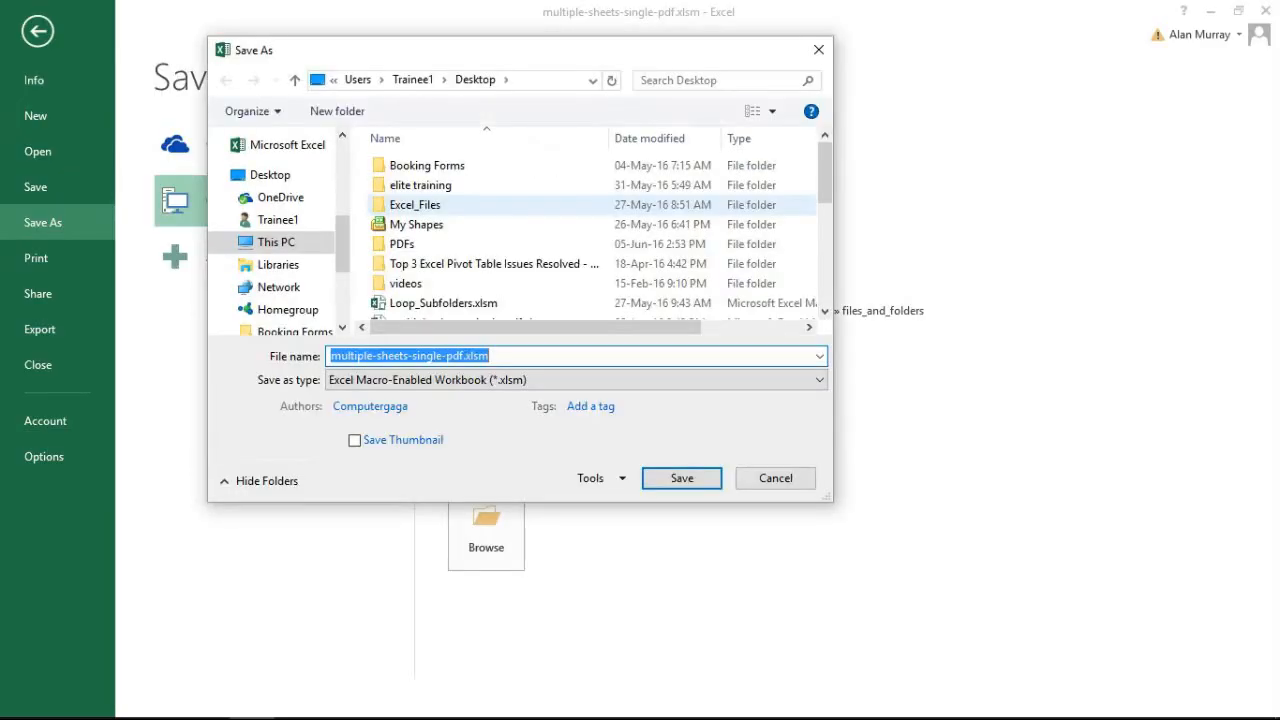
click(450, 355)
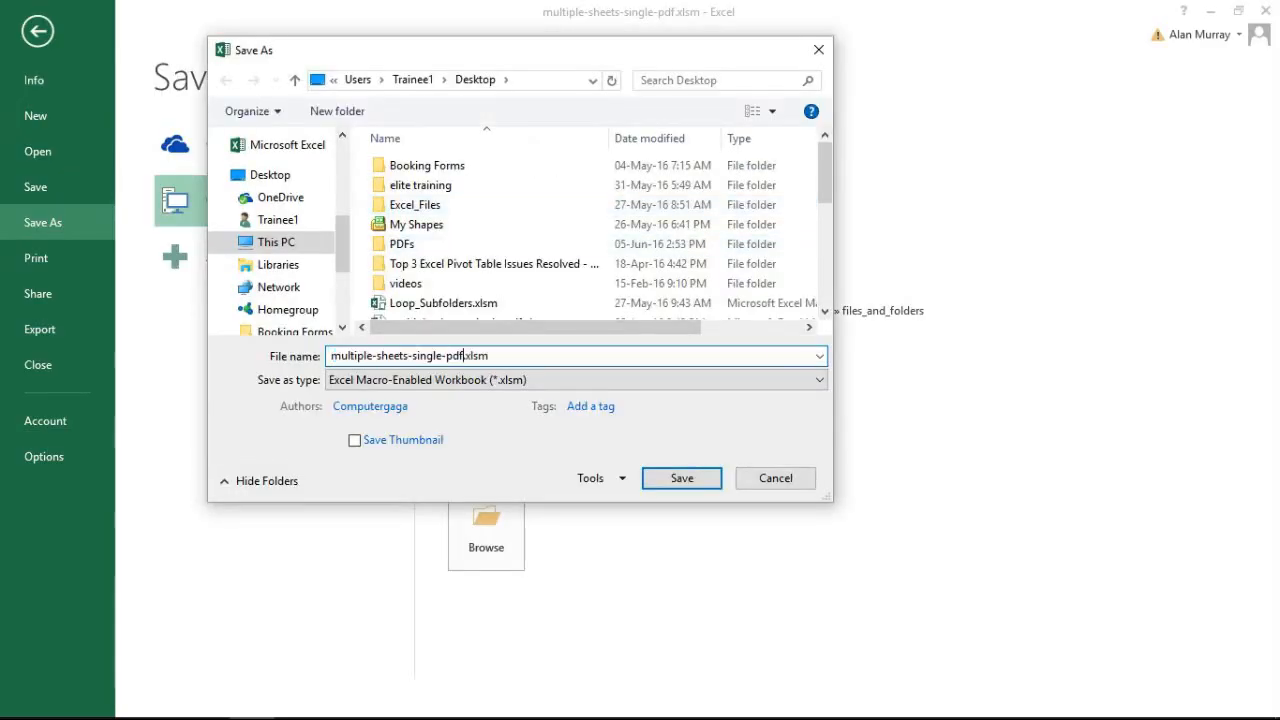
text(se)
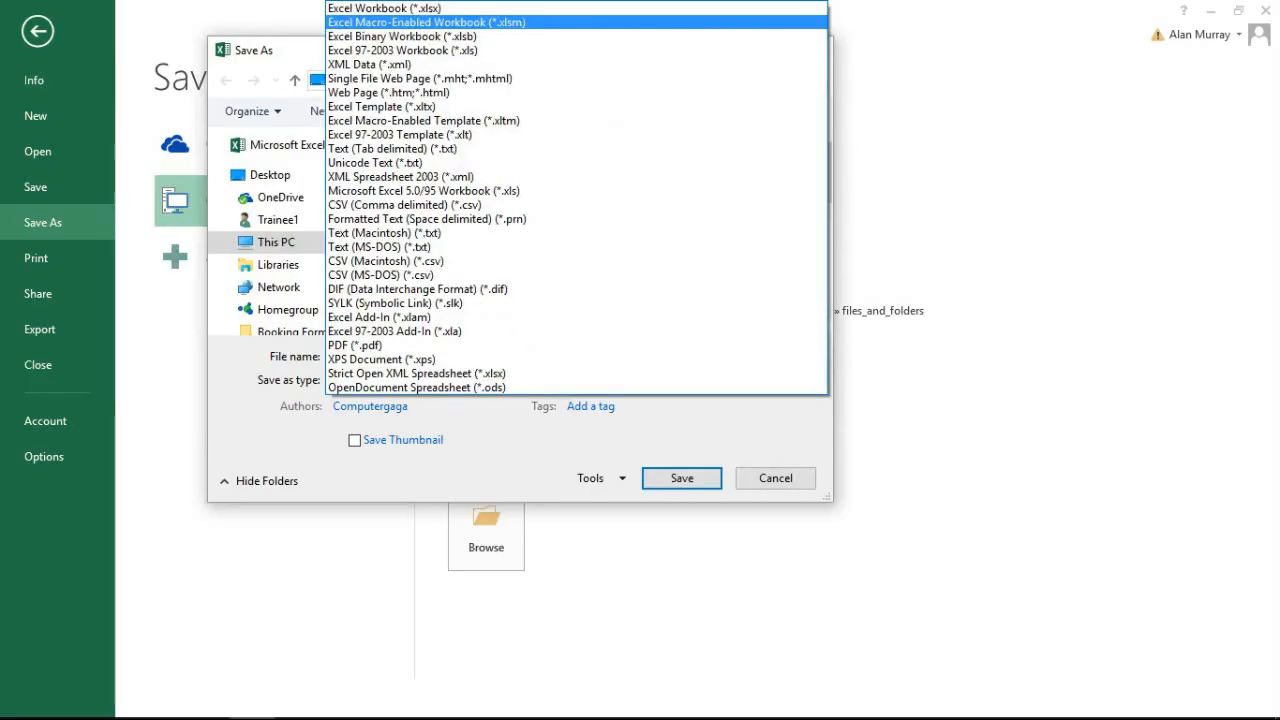
click(354, 345)
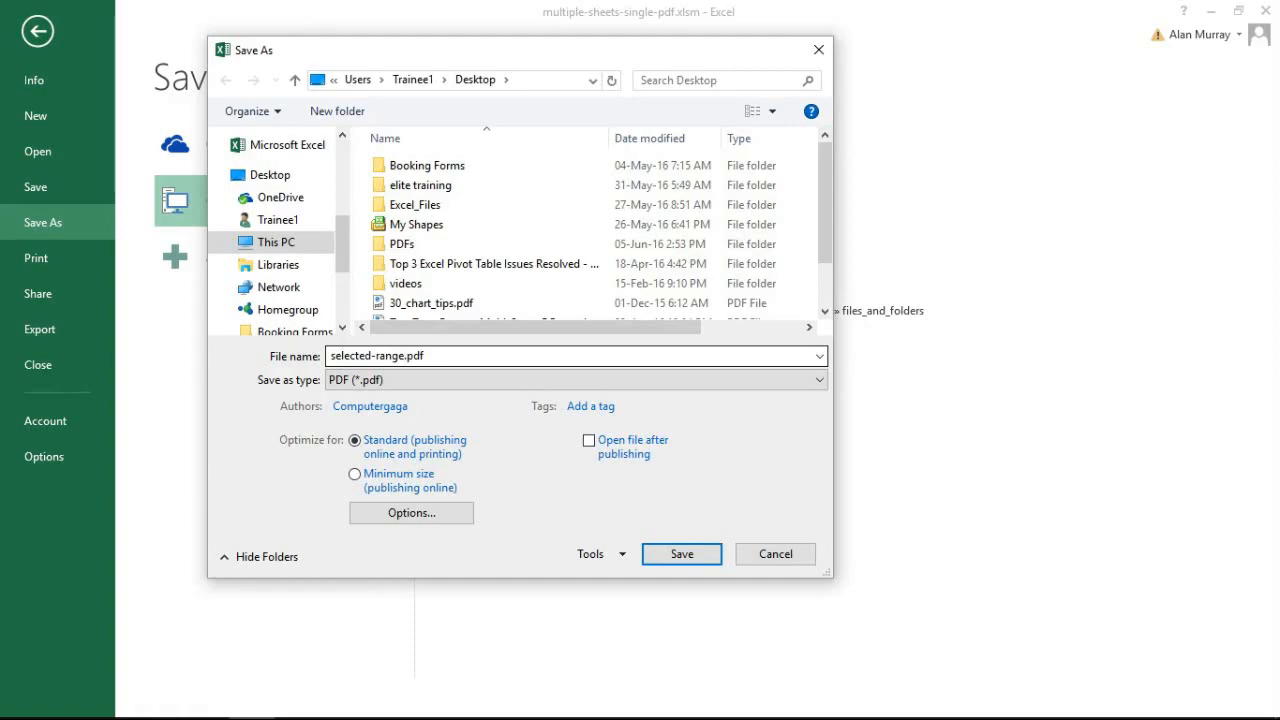
Turn on 'Open file after publishing' and bring up the PDF Options dialog.
click(576, 379)
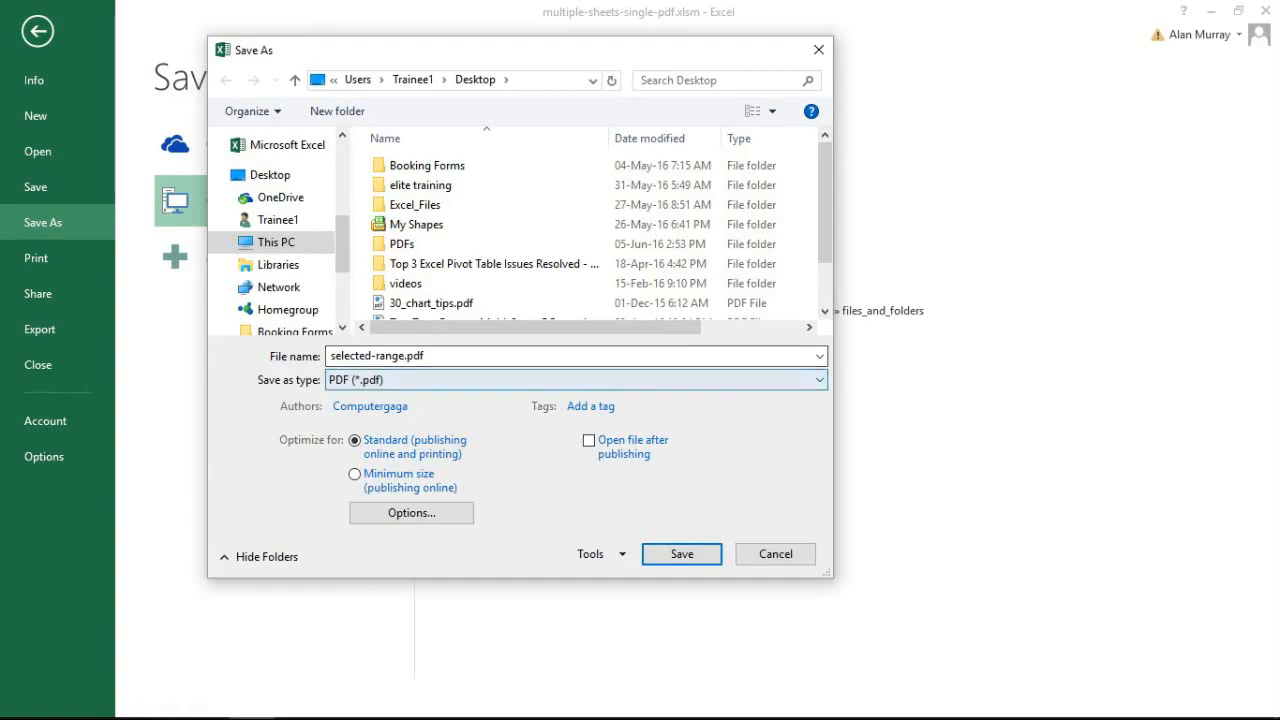
click(589, 440)
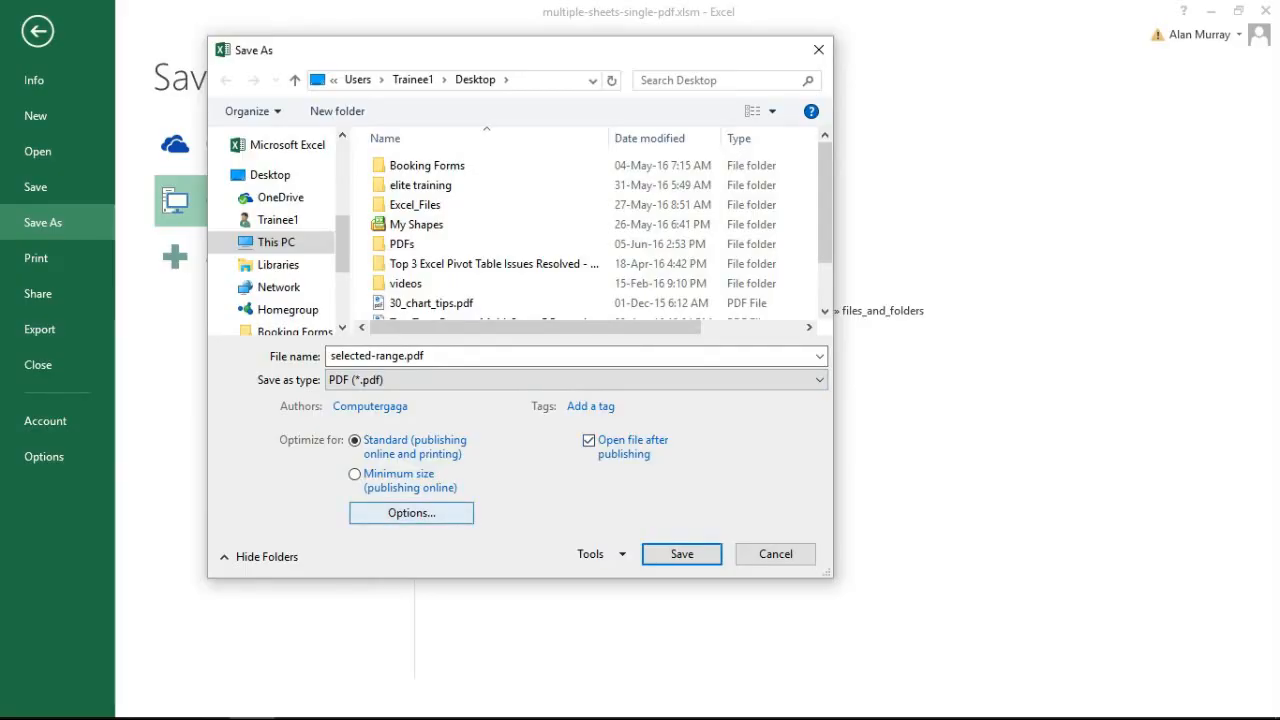
click(410, 512)
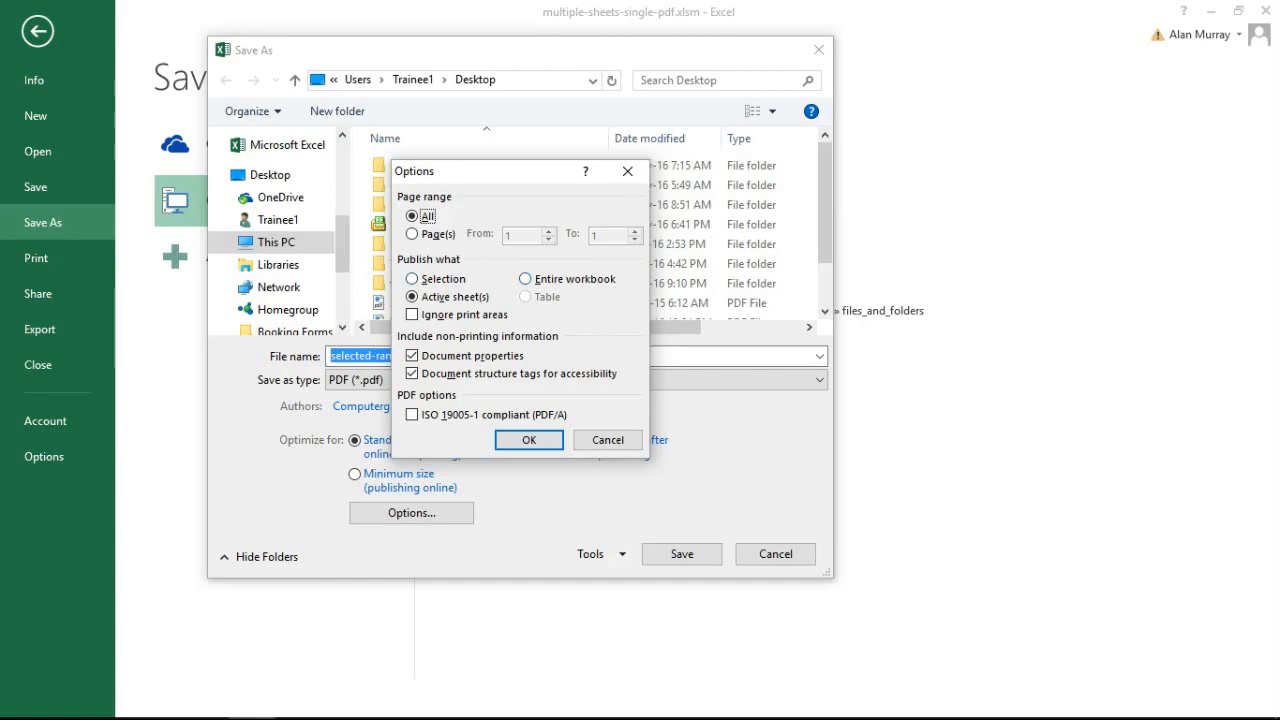
Publish only the selection, save selected-range.pdf, and select its Bradford heading in the browser.
click(412, 278)
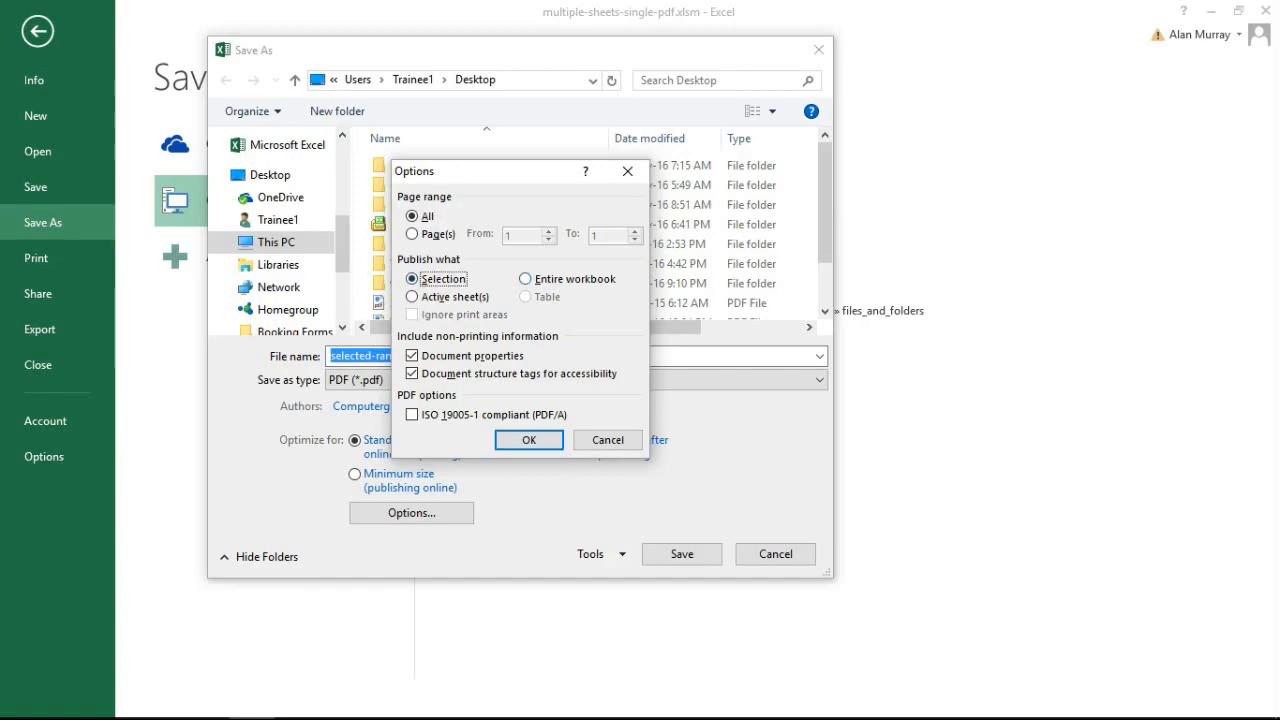
click(528, 440)
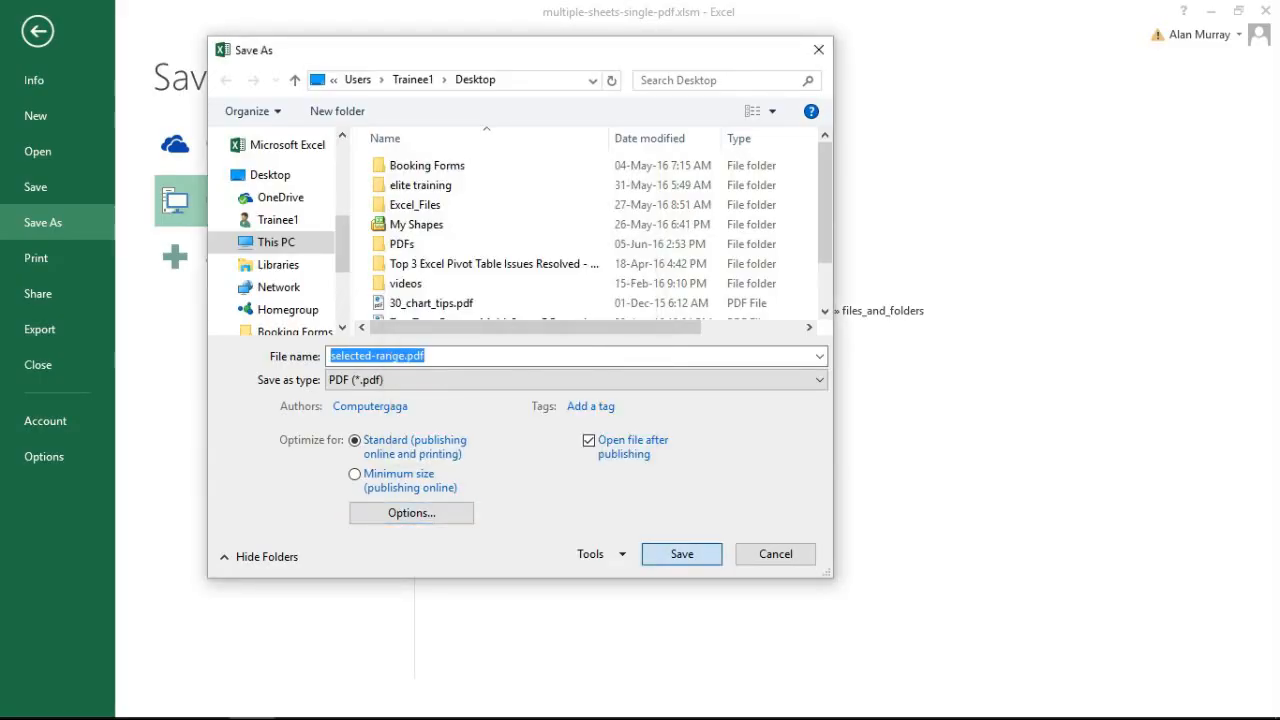
click(681, 554)
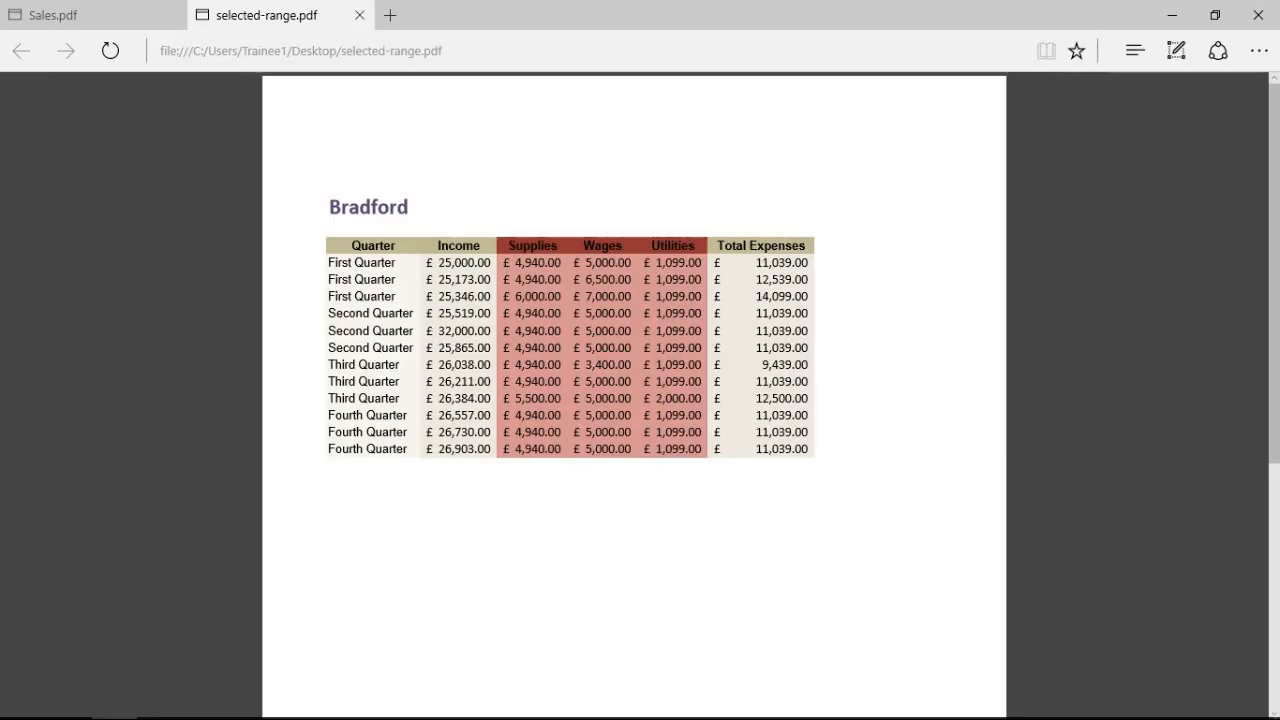
double_click(367, 207)
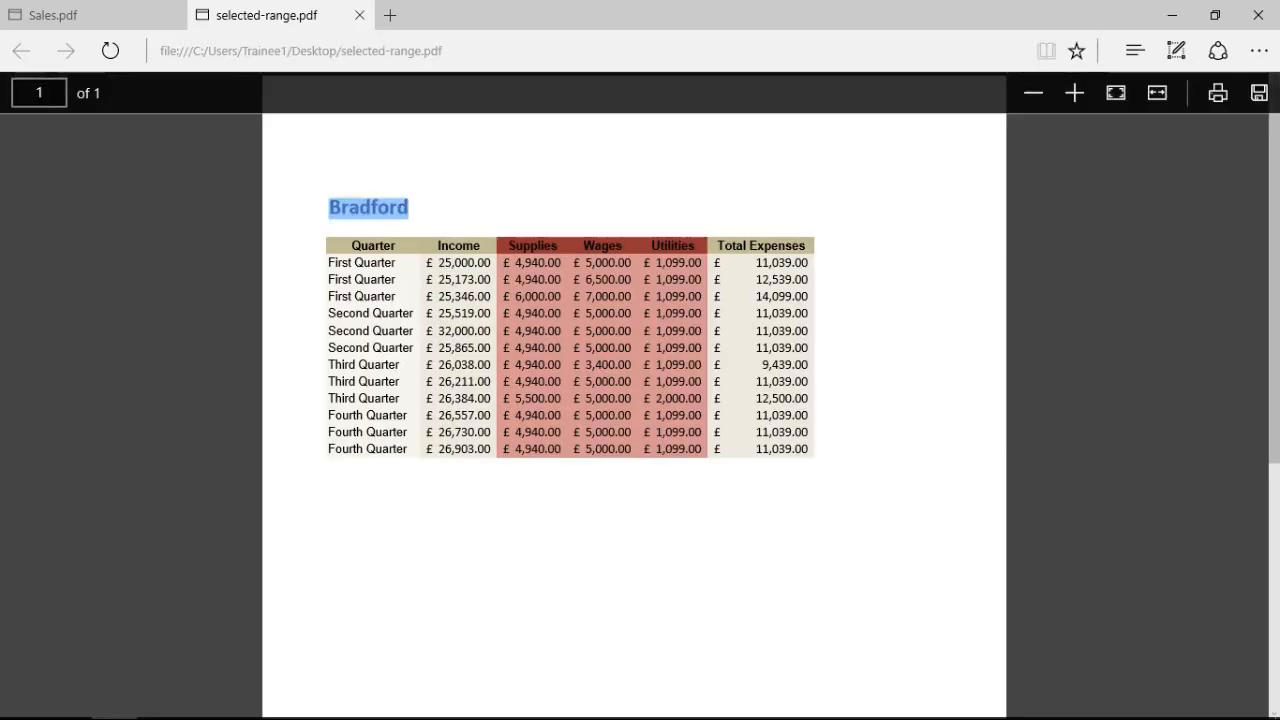